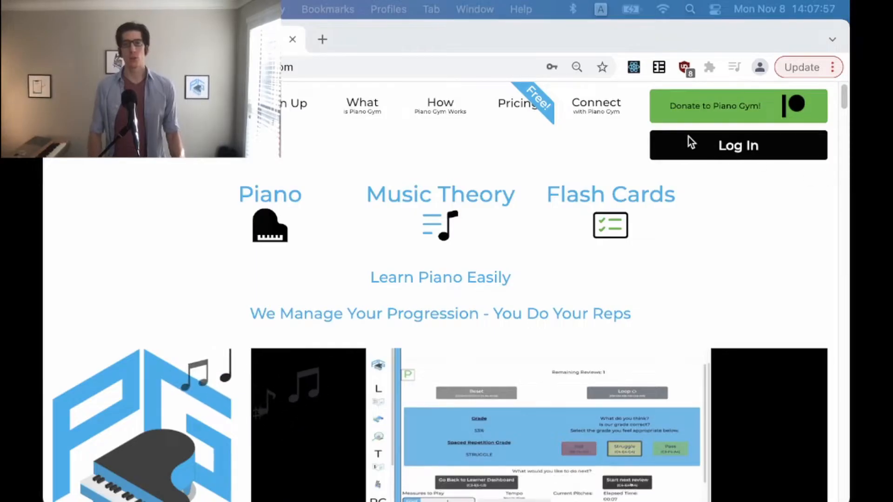
Log in to Piano Gym and reach the learner dashboard with 98 review and 322 new cards.
click(738, 145)
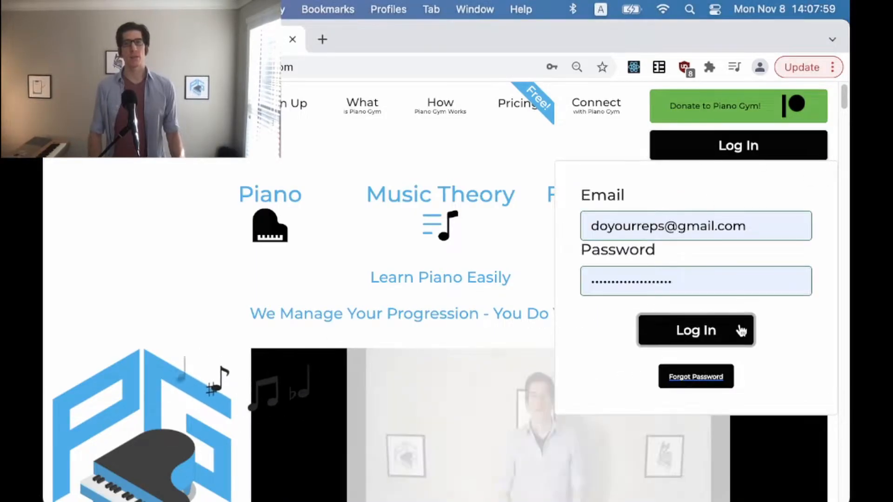
click(696, 331)
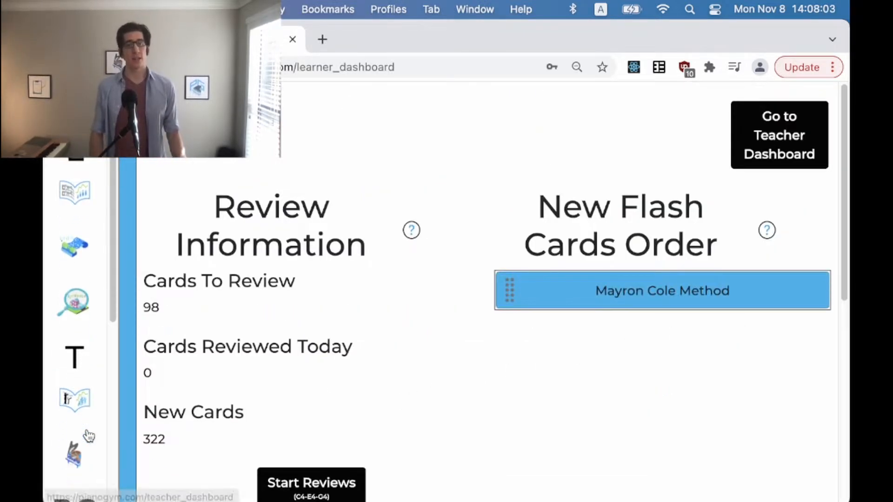
From the teacher dashboard, select the Piano Gym school and show its School Board settings.
click(780, 135)
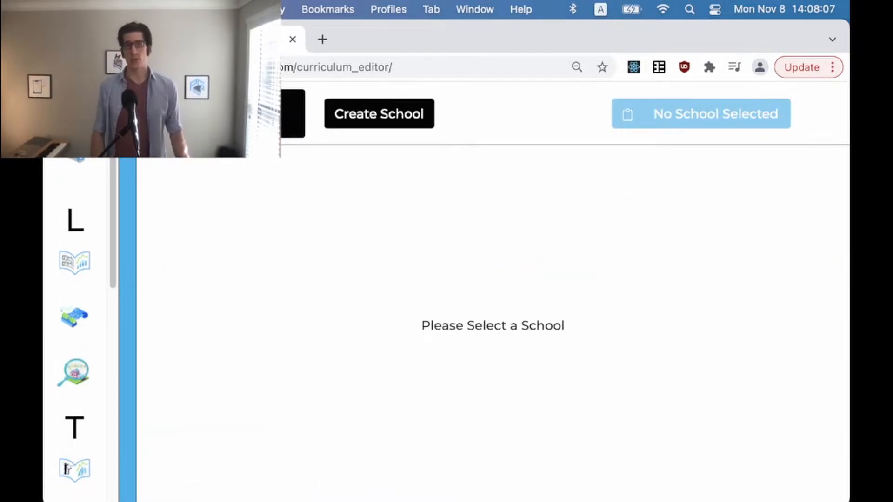
click(702, 113)
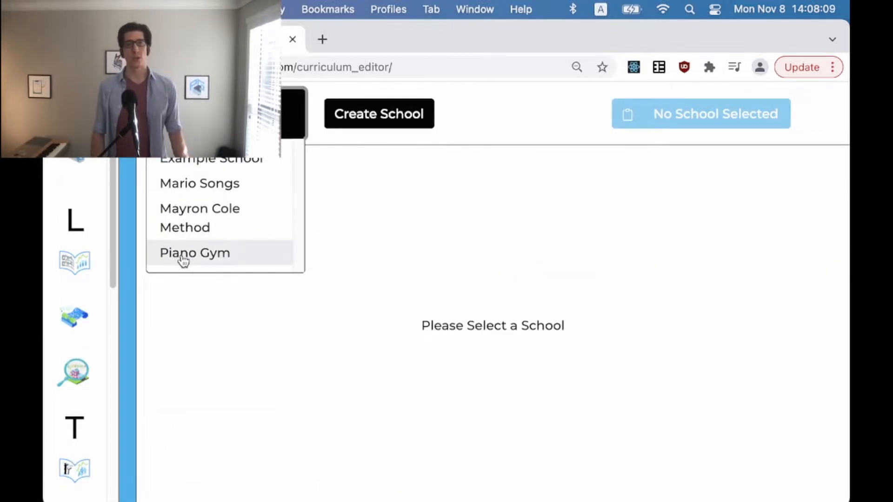
click(182, 253)
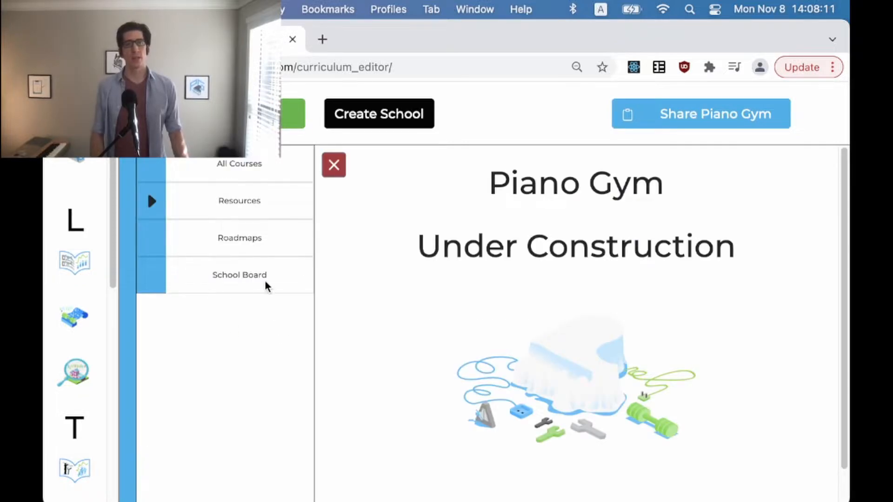
click(239, 274)
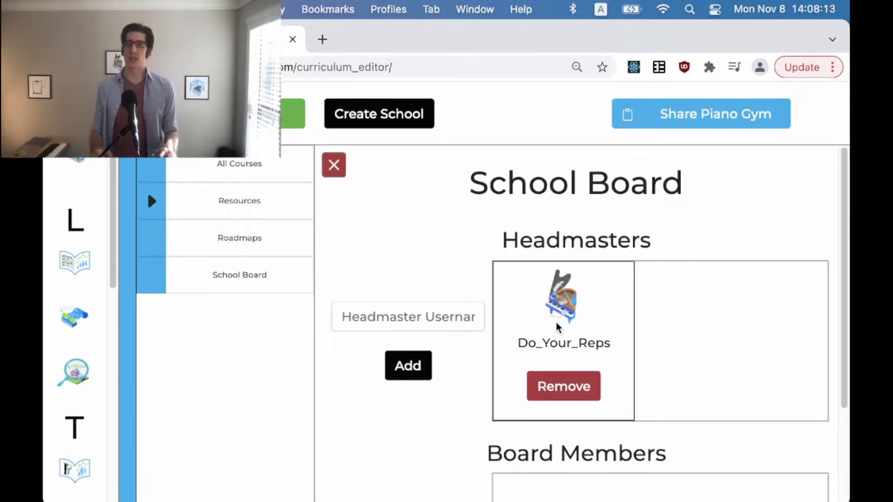
Add PFMusic as a board member of the Piano Gym school.
scroll(down, 3)
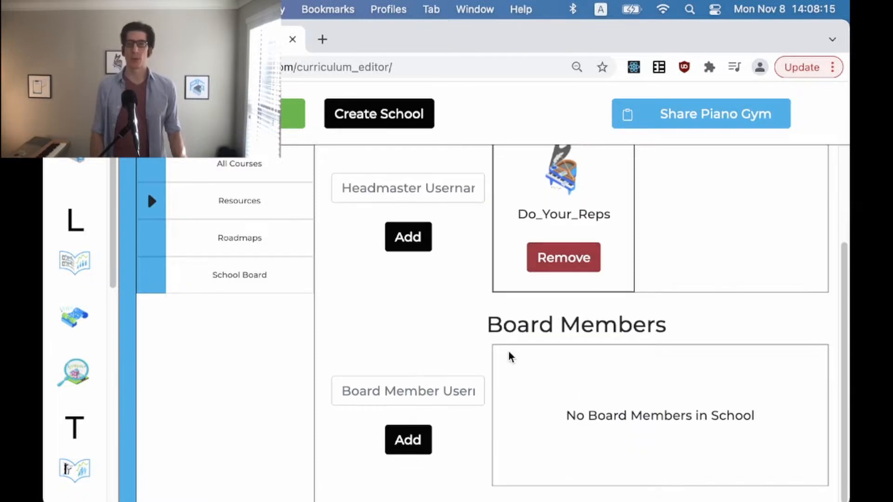
mouse_move(410, 328)
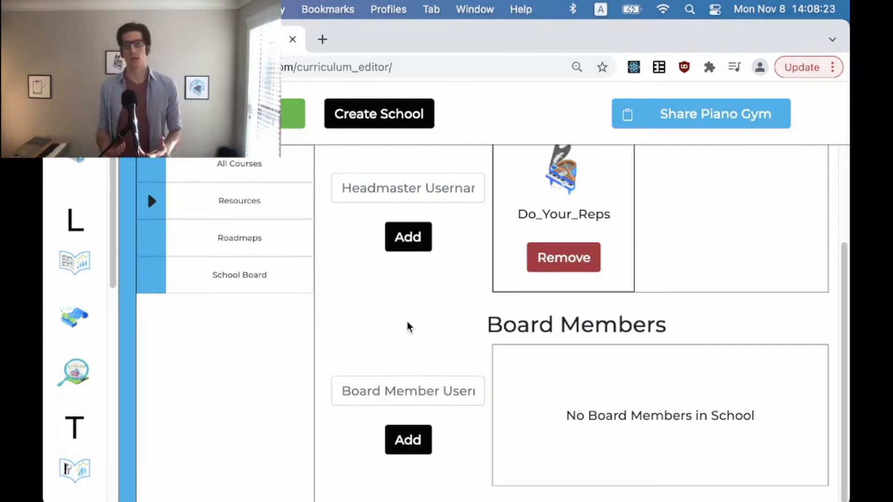
click(408, 391)
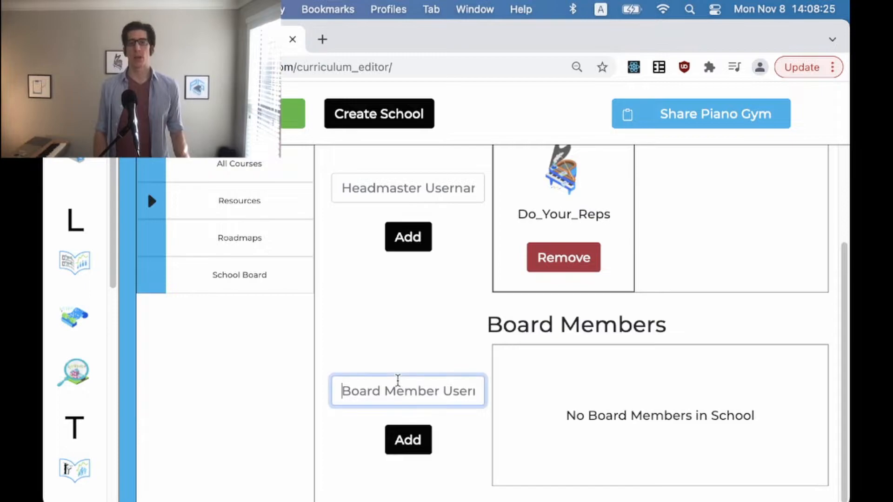
text(PFMus)
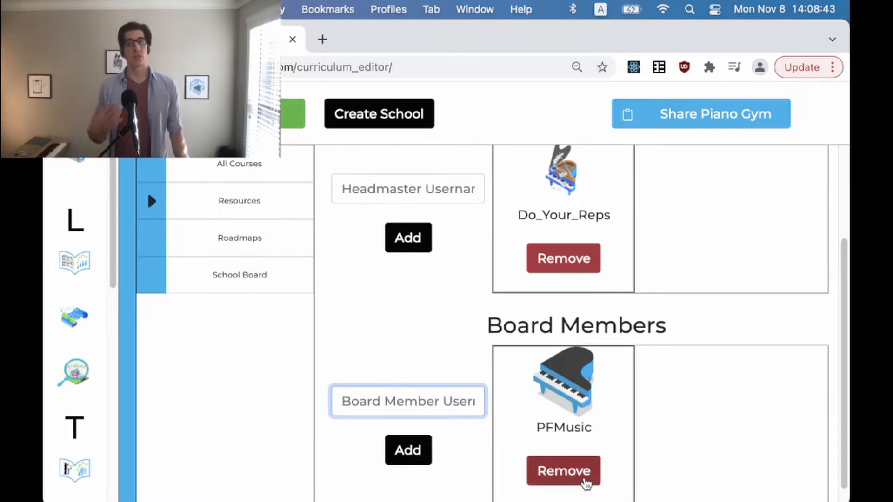
Remove PFMusic from Board Members and add PFMusic as a second headmaster.
click(564, 471)
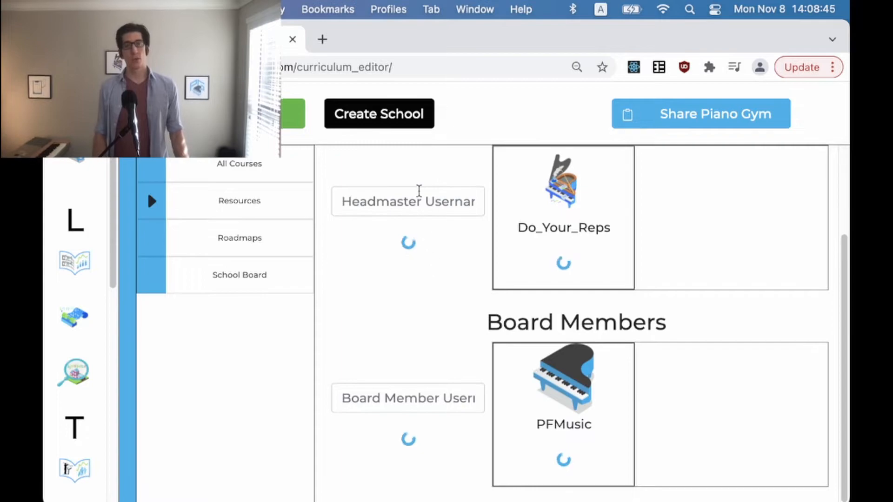
text(P)
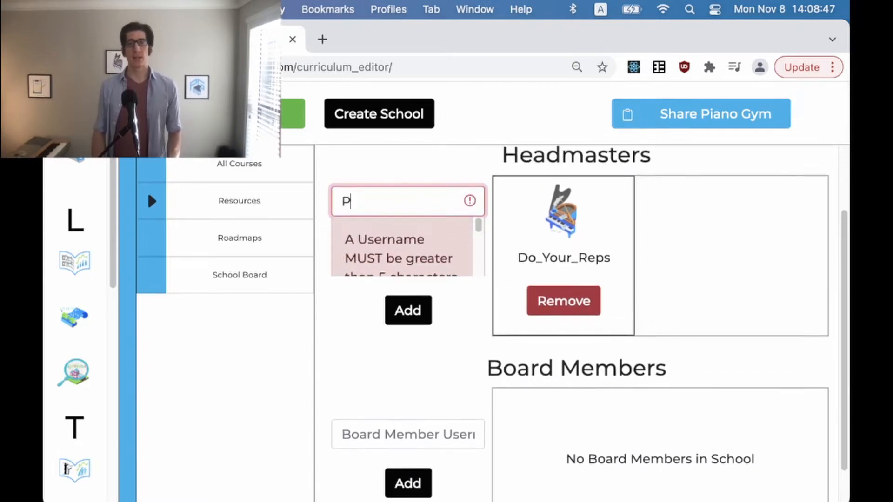
text(FMusic)
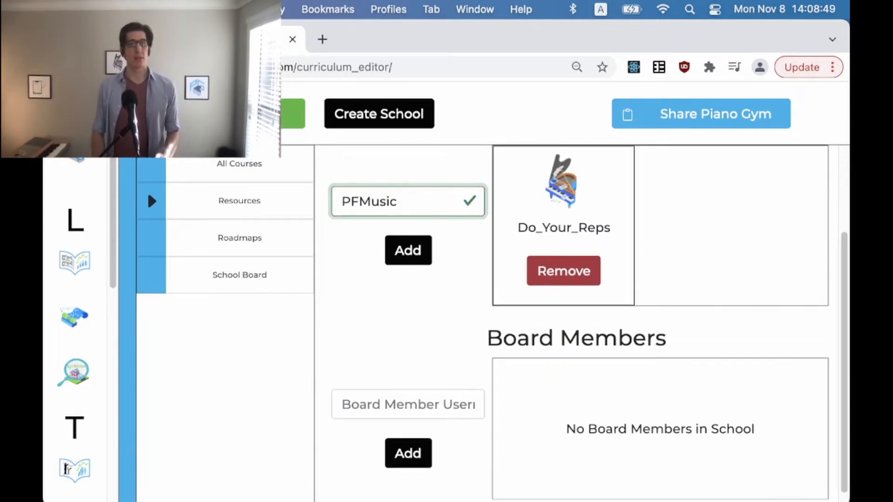
click(407, 250)
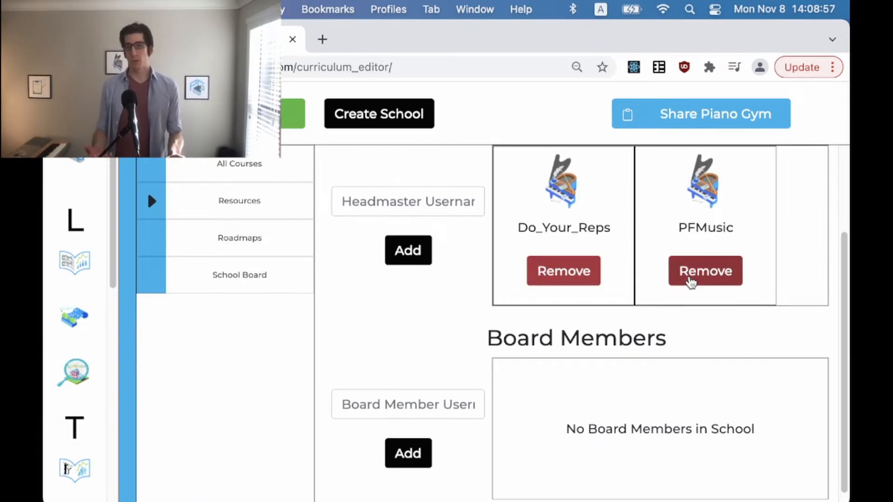
Remove PFMusic from Headmasters and re-add PFMusic as a board member.
click(705, 270)
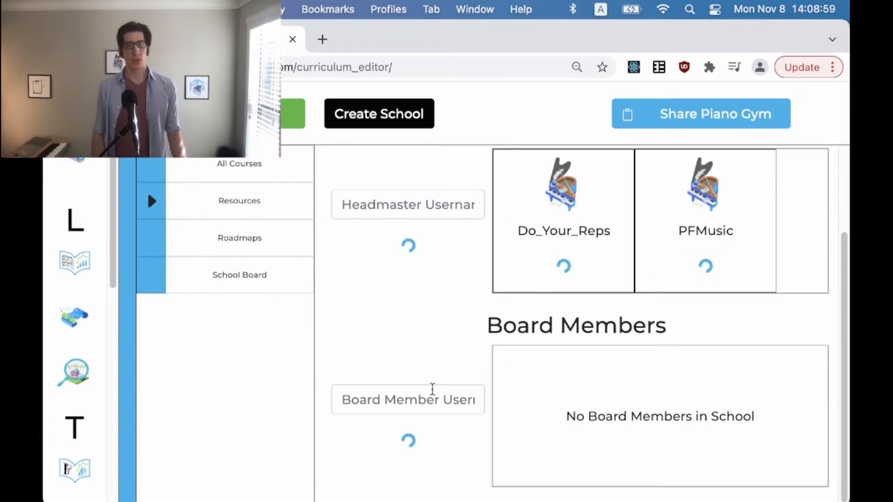
text(P)
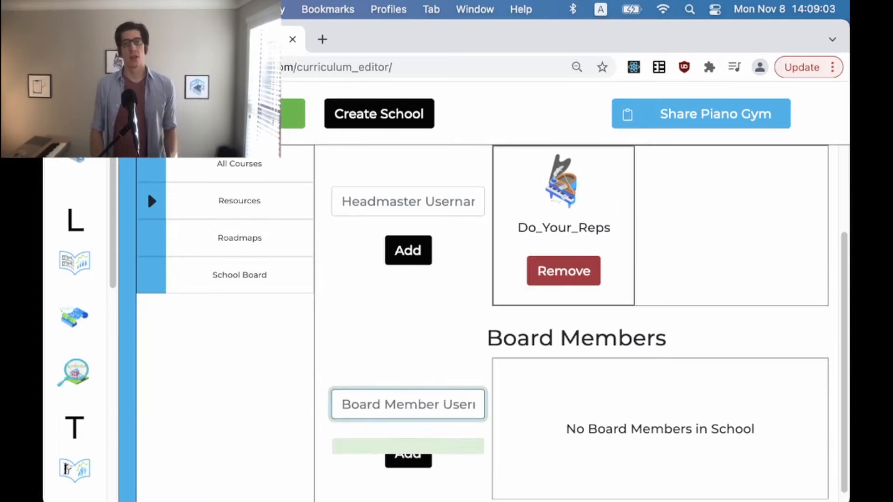
click(408, 457)
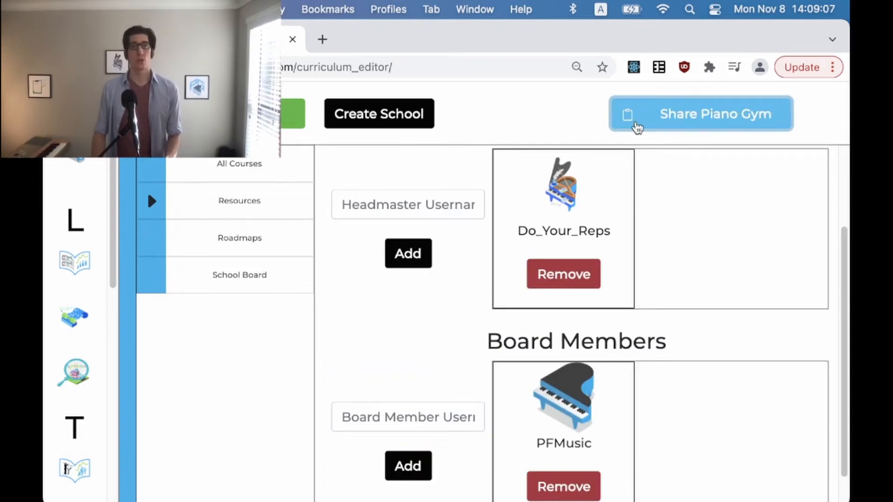
Show the School Board on the public Piano Gym page: headmaster Do_Your_Reps, board member PFMusic.
click(700, 113)
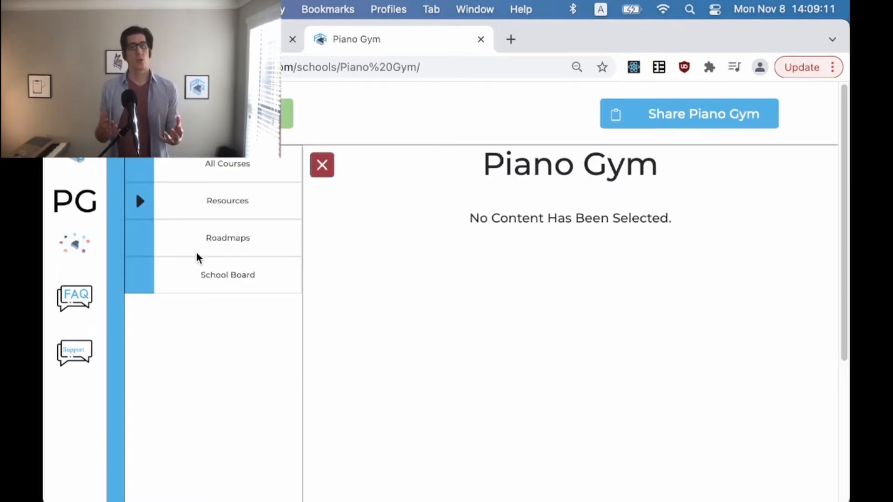
click(227, 275)
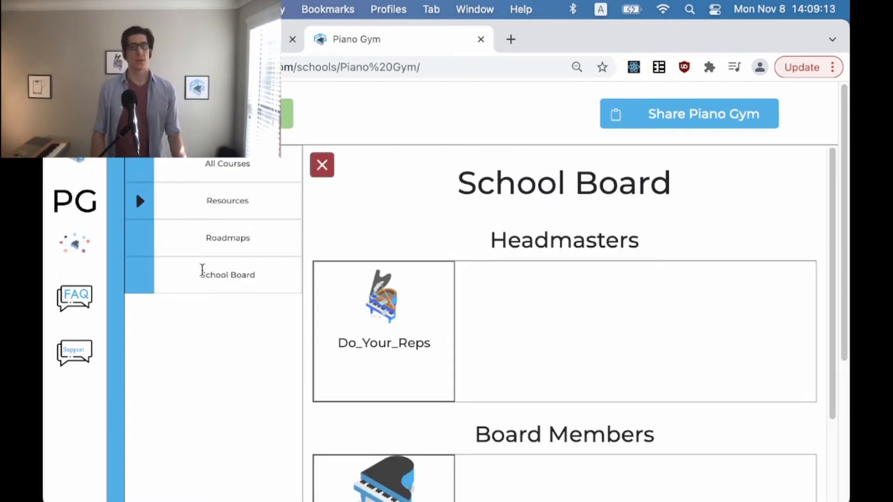
scroll(down, 3)
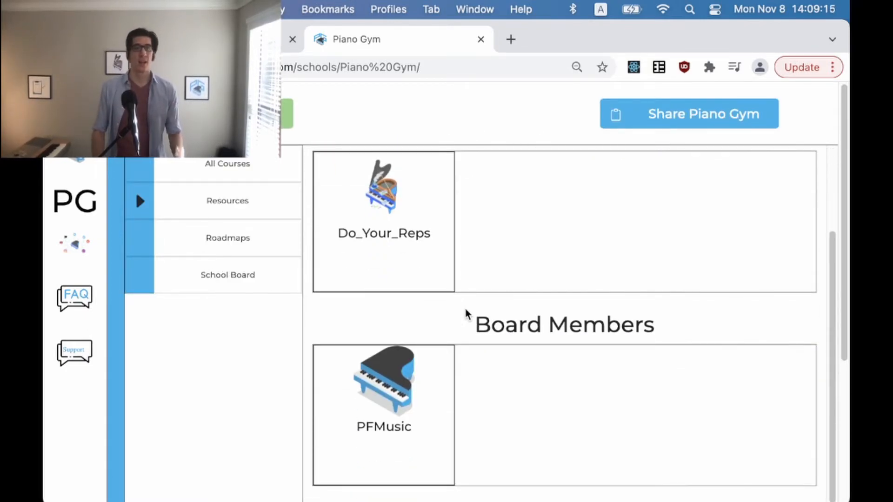